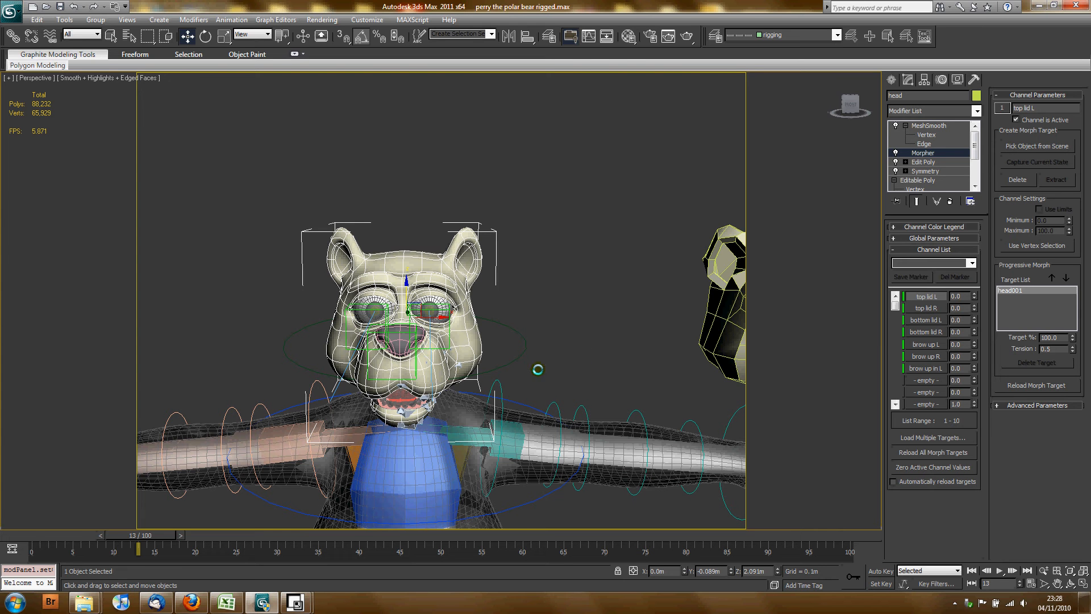
mouse_move(523, 360)
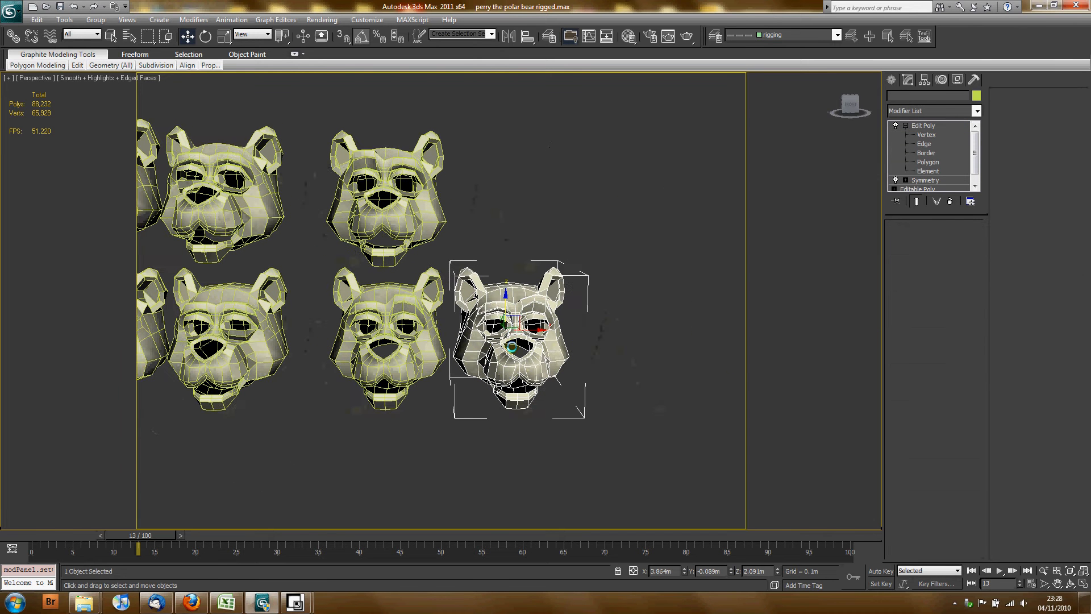
Clone the base head as an independent Copy, producing base head copy009.
click(922, 125)
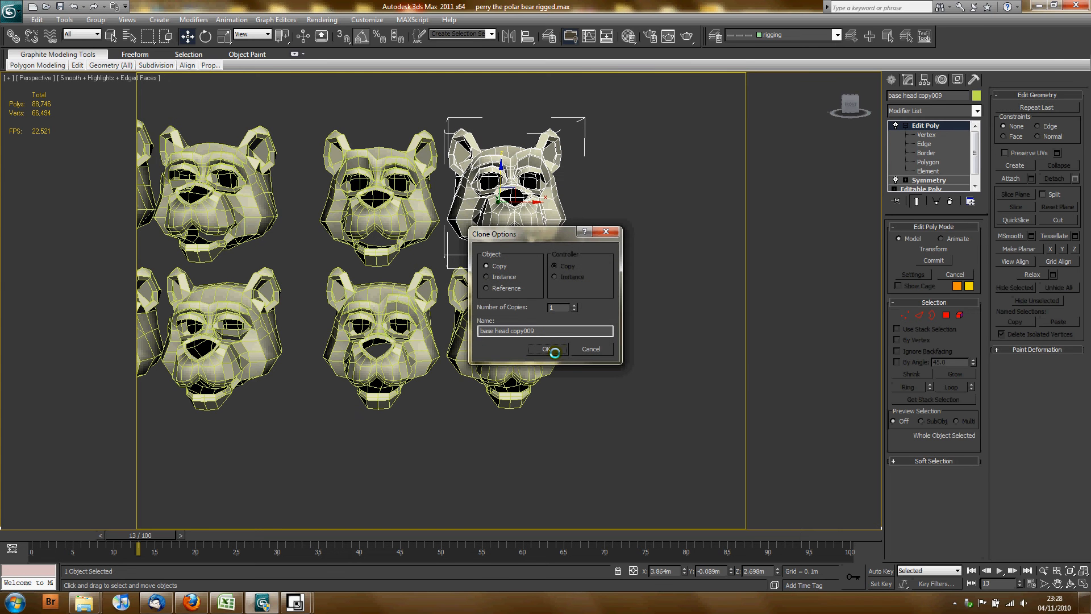
click(544, 349)
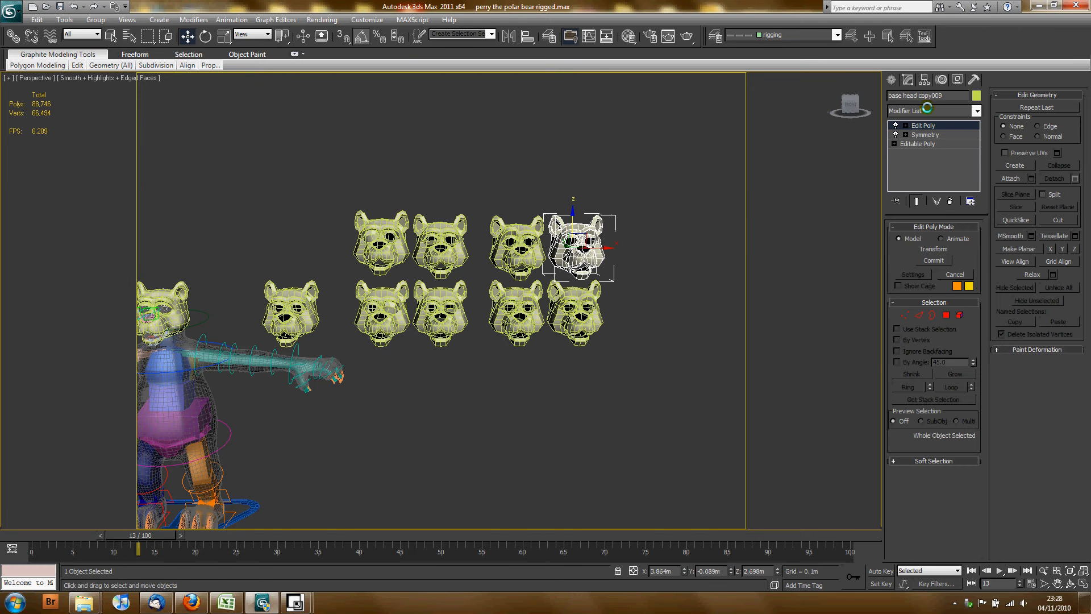
Add a Morpher to base head copy009 and pick base head copy as its channel 1 target.
click(930, 110)
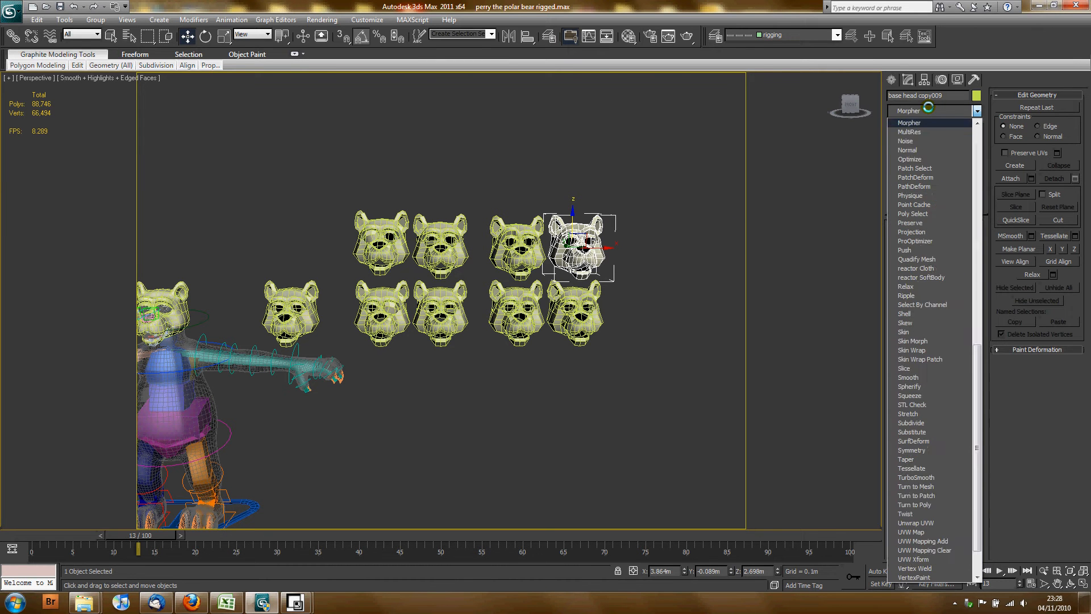
click(908, 123)
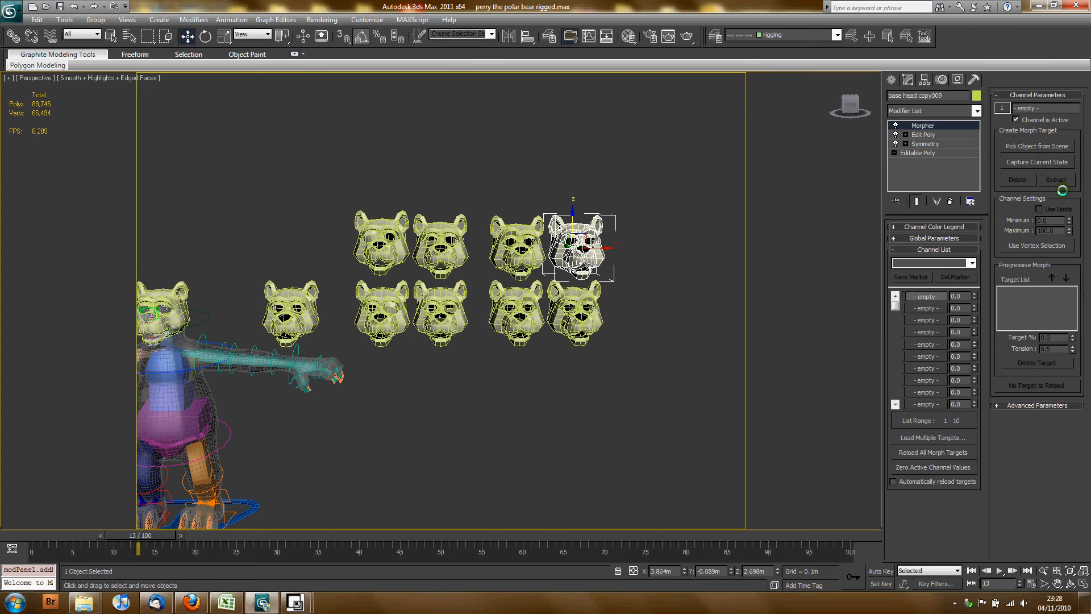
click(1036, 147)
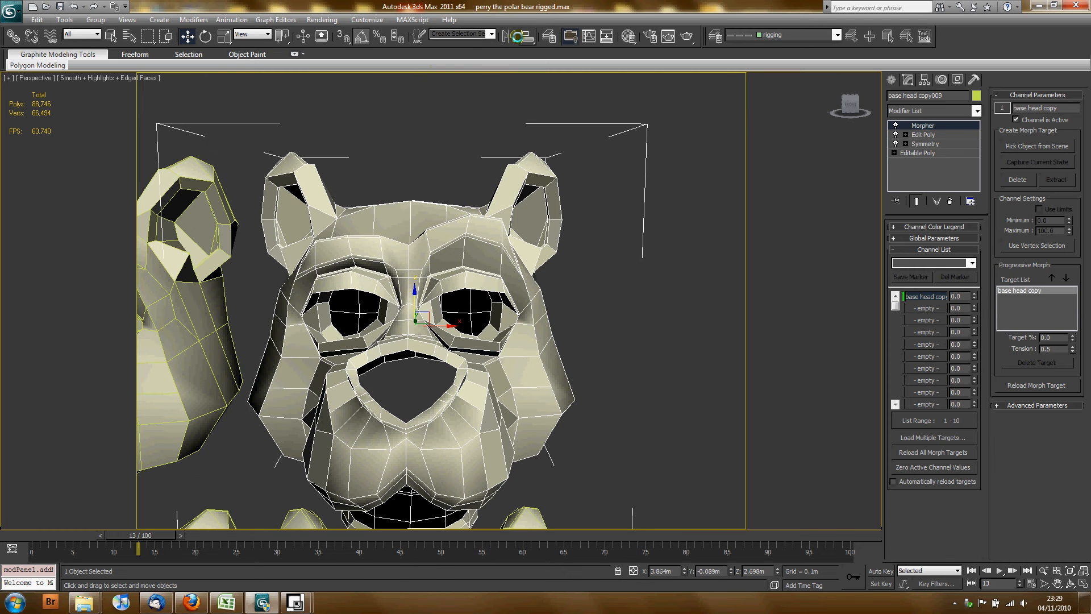
click(509, 35)
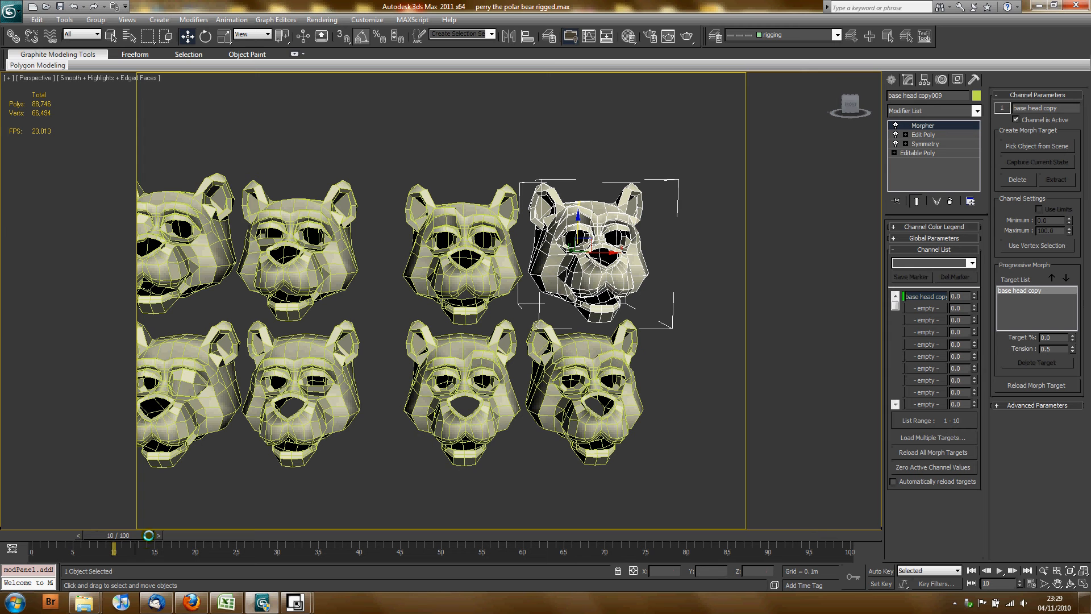
With Auto Key on, key the Morpher channel to 100 at frame 10, then clone base head copy010.
click(880, 571)
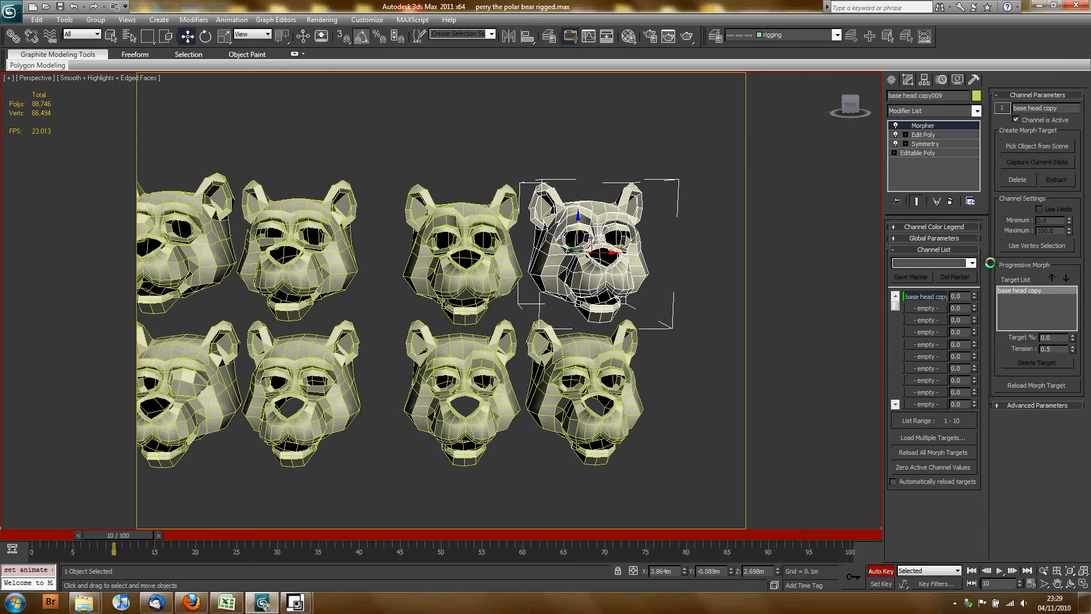
click(972, 293)
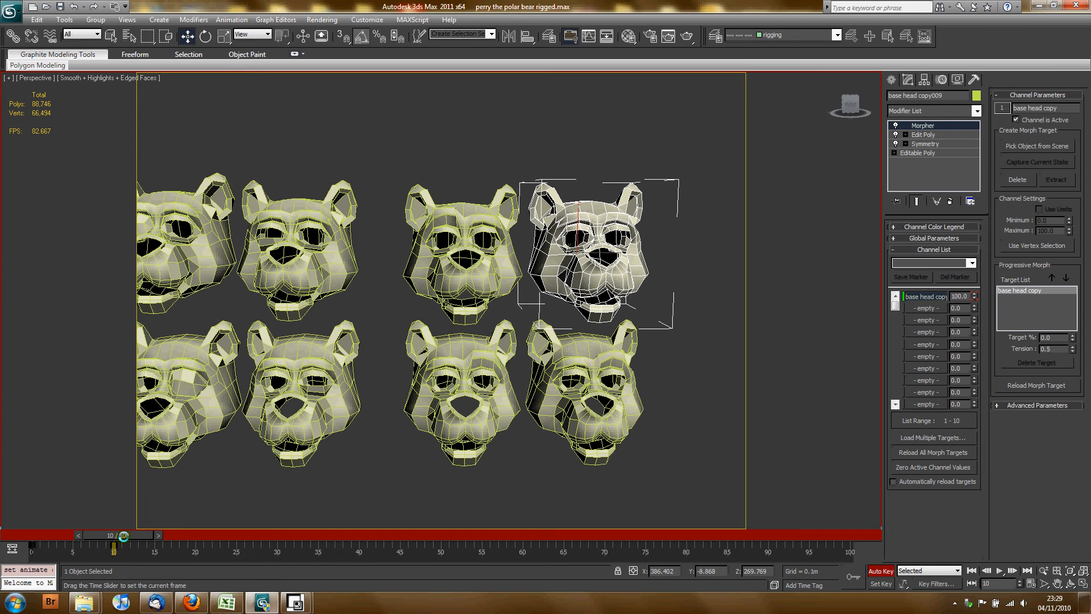
drag(124, 535, 151, 536)
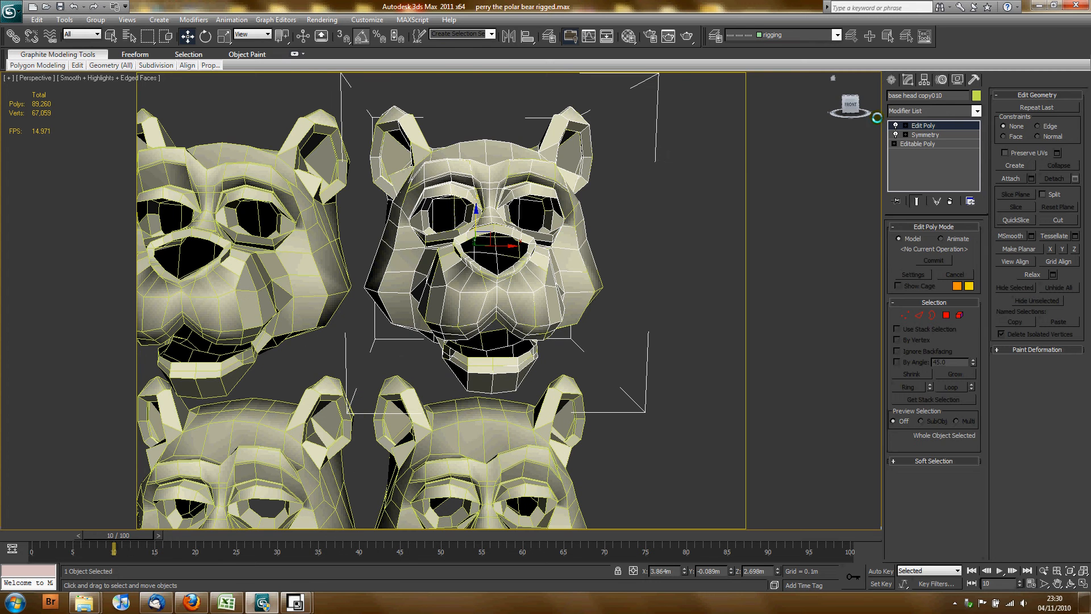
Add a Skin Wrap driven by base head copy009 and lower its Distance Influence.
click(932, 110)
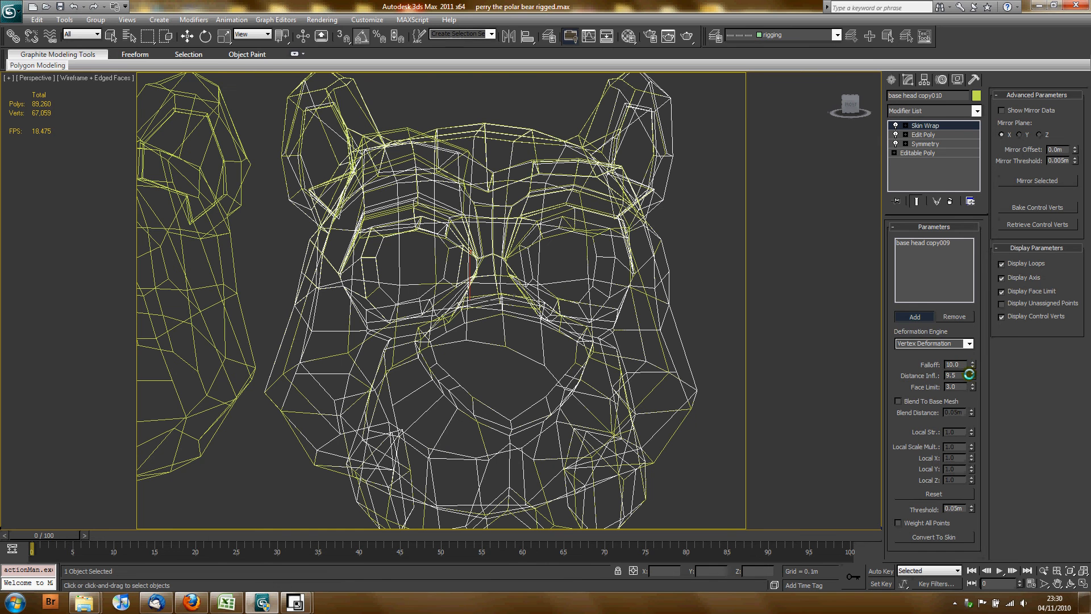
drag(966, 375, 966, 432)
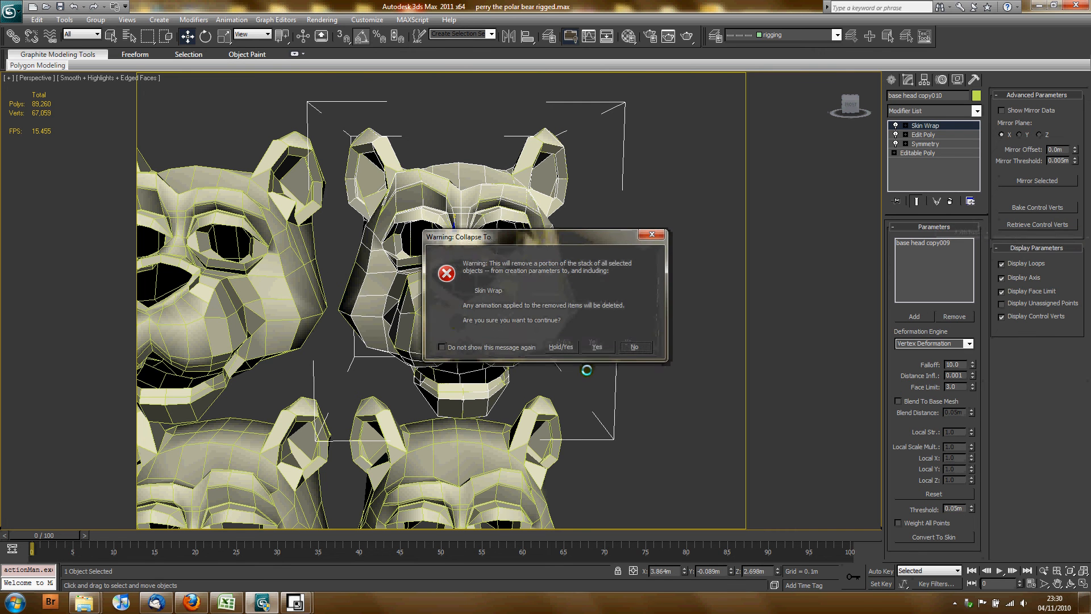
Collapse the Skin Wrap into the mesh, accepting the warning, and return to the rigged bear head.
click(595, 346)
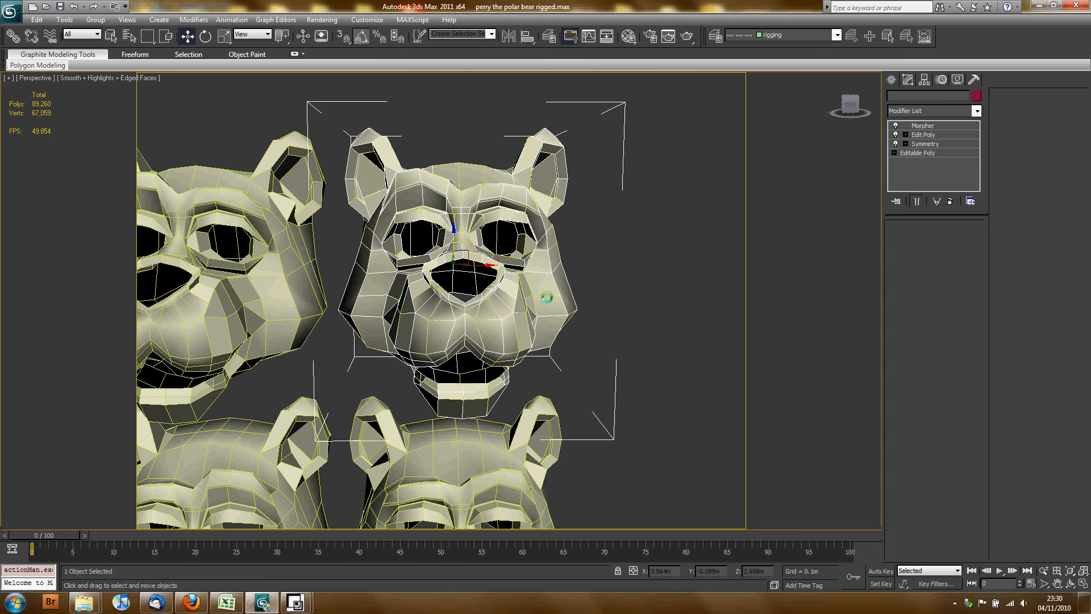
click(634, 291)
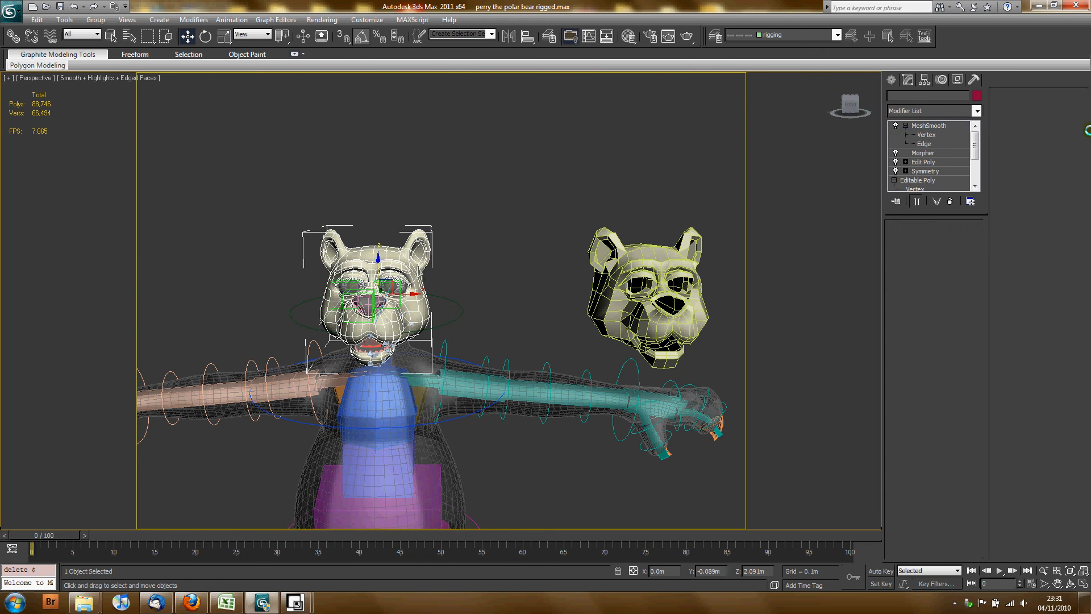
Select the rigged head's Morpher and start Pick Object from Scene for an empty channel.
click(922, 152)
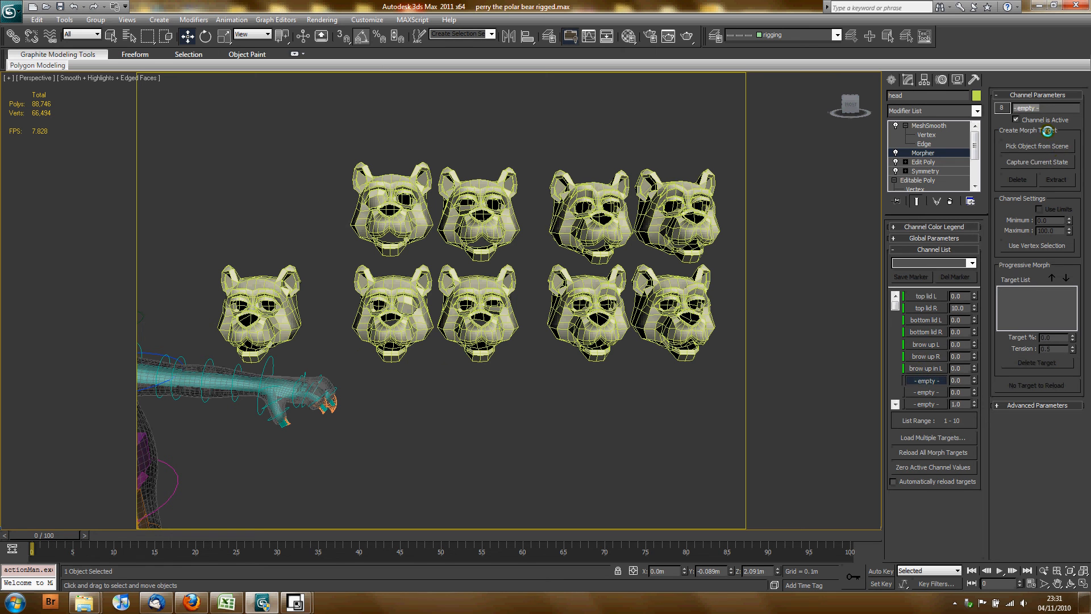
click(1037, 147)
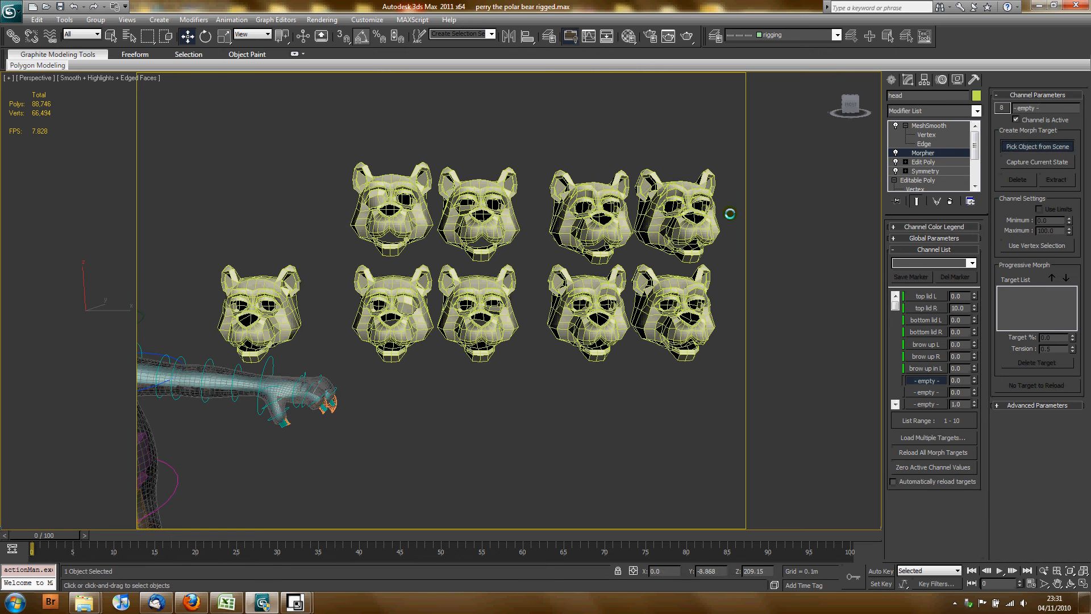